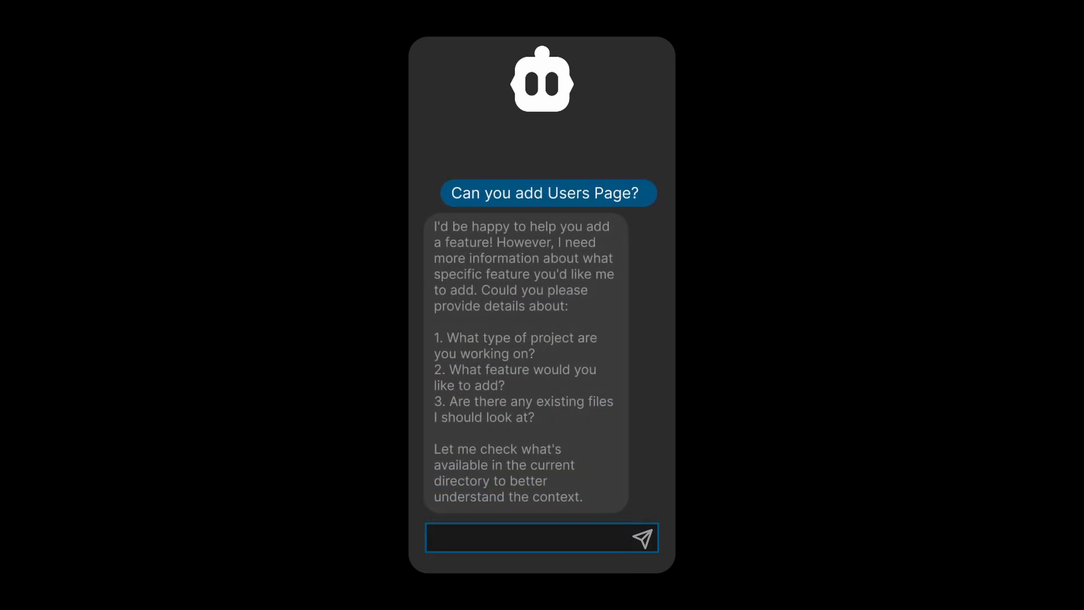
Send the /smol command so Cline condenses the long recursion-analysis conversation into a summary.
text(Hm.. one second!)
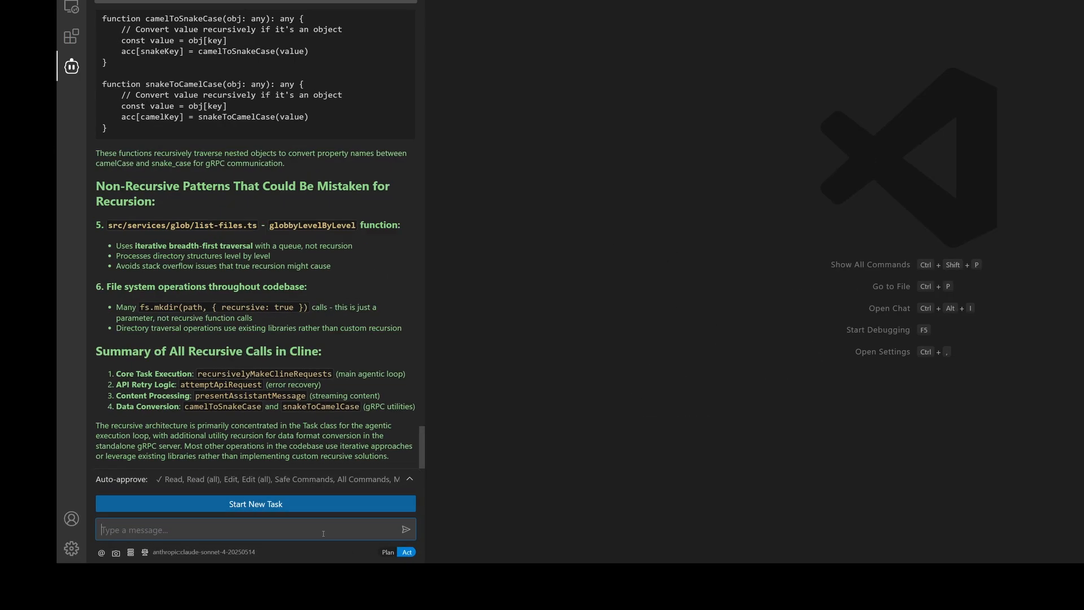
text(/smol)
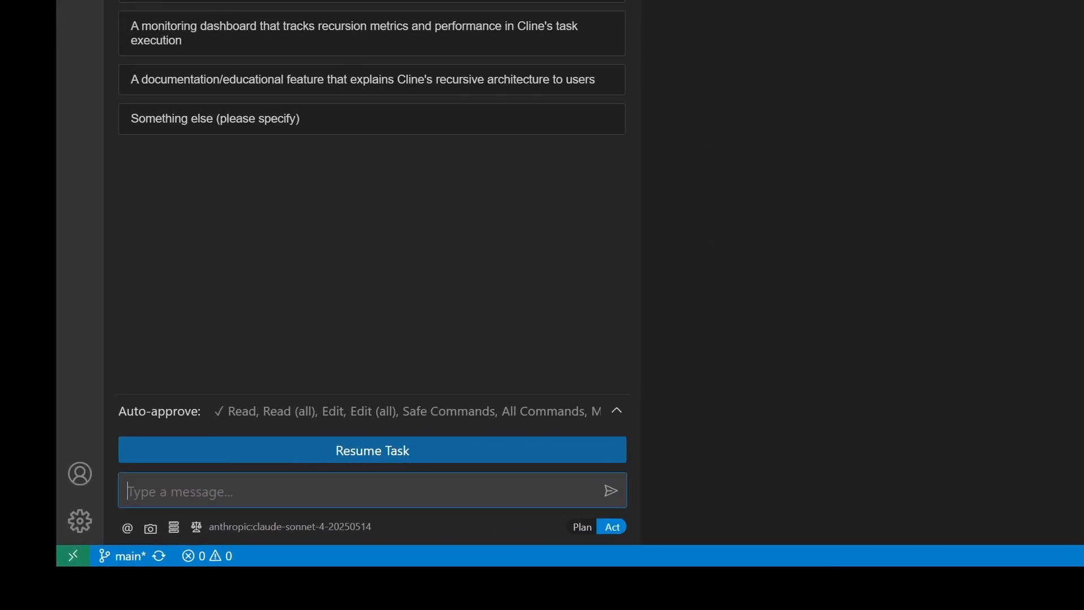
Reference @/.clinerules/workflows/ReleaseNewBuildOnGitHub.md and ask Cline to ratify that workflow.
text(@/.clinerules\workflows\ReleaseNewBuildOnGitHub.md)
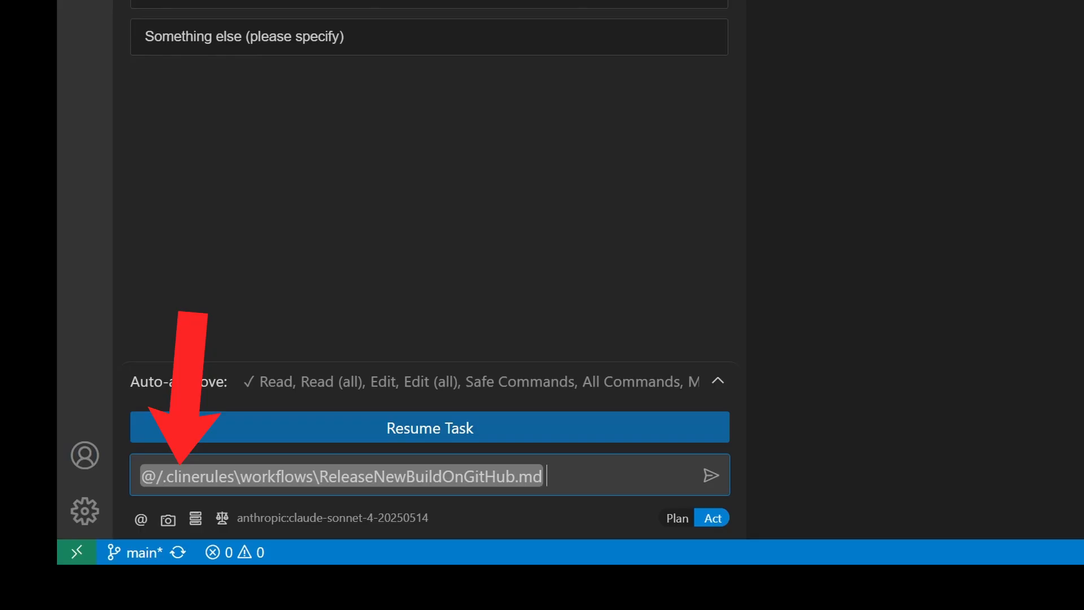
text(Please ratify this workflow by)
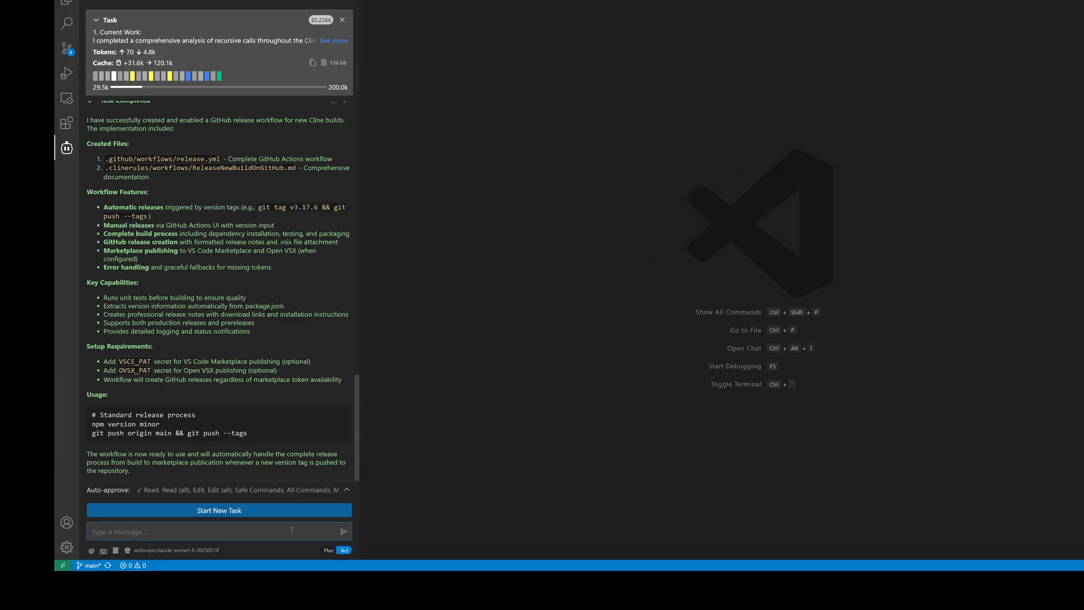
Send a /newrule request: 'Add test for every new feature you write'.
text(/newrule)
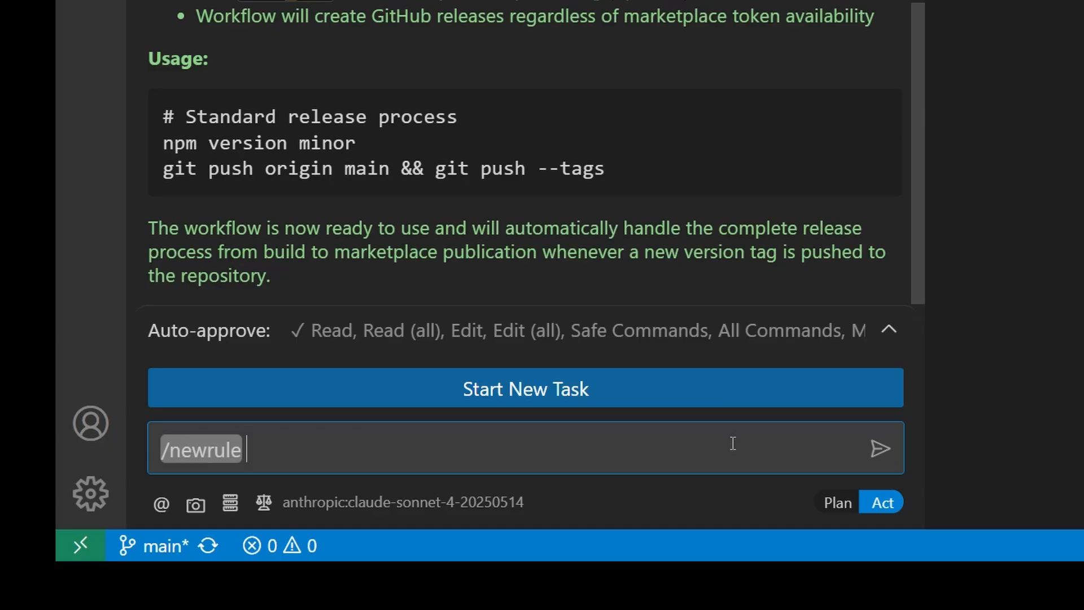
text(Add test for every new feature you wr)
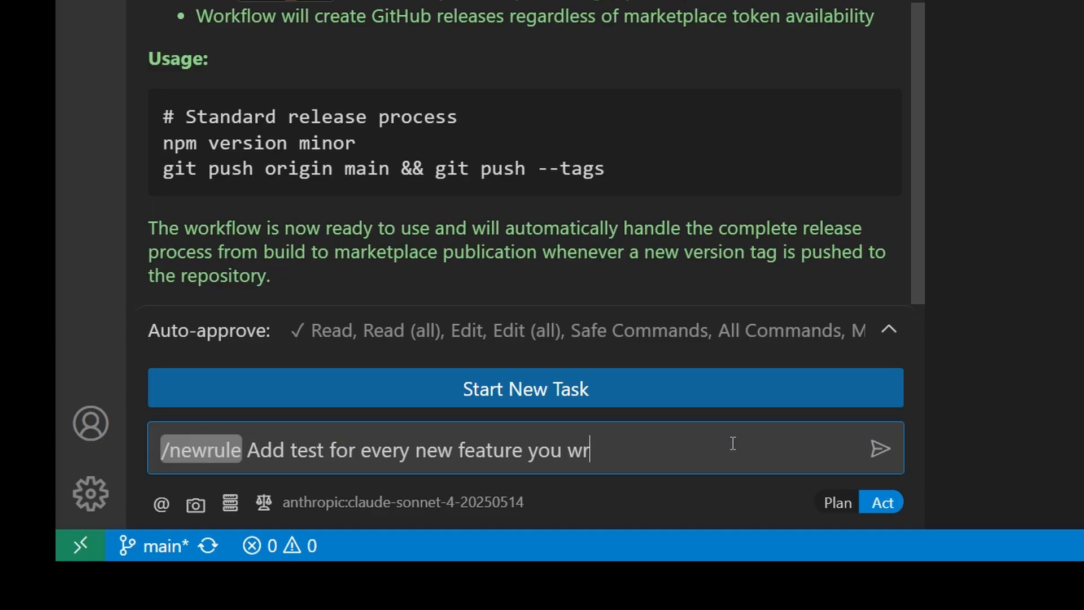
click(880, 448)
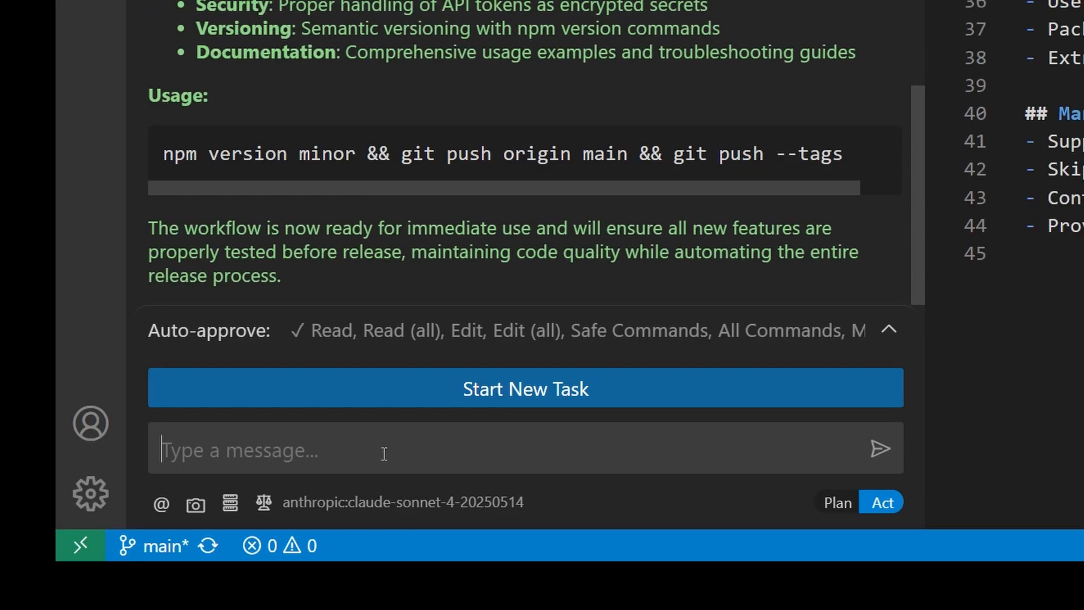
Ask Cline to edit @/.clinerules/workflow-automation.md so unit tests are short and brief.
text(@/.clinerules\workflow-automation.md)
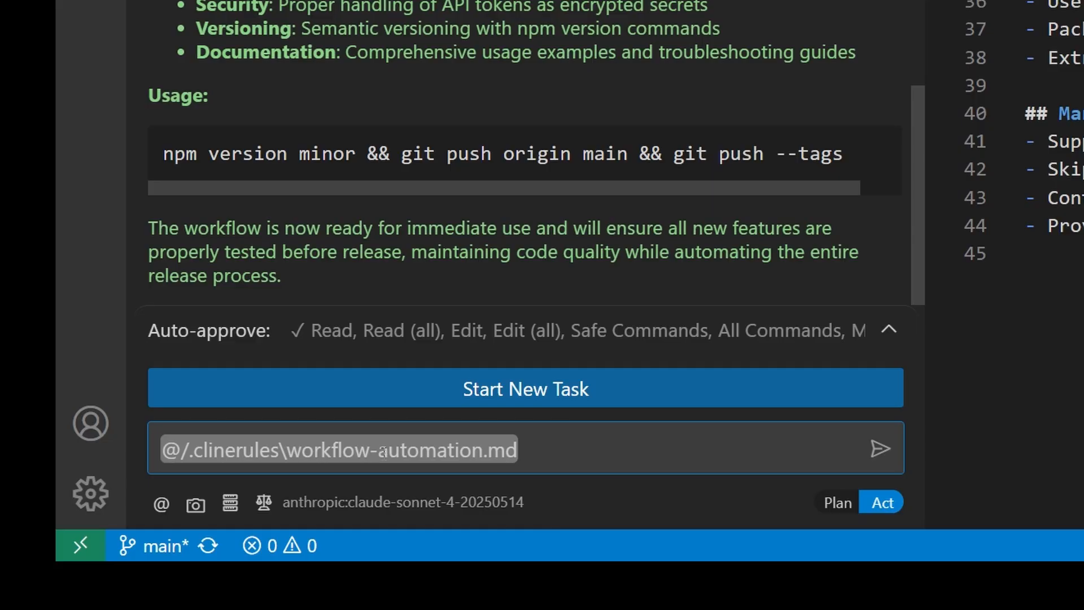
text(please make sure unit tests are short and bri)
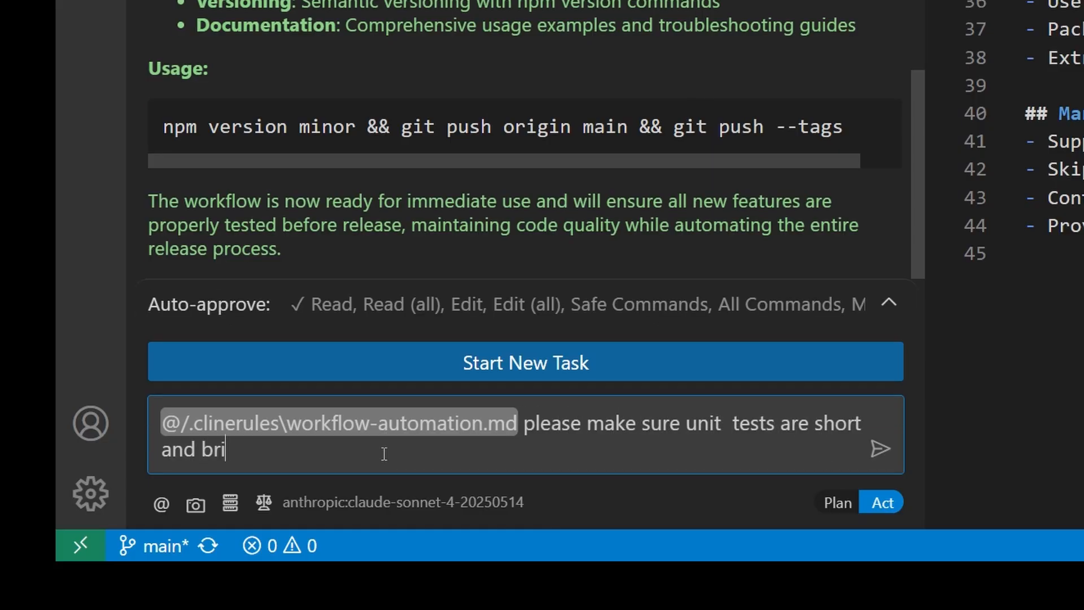
click(880, 448)
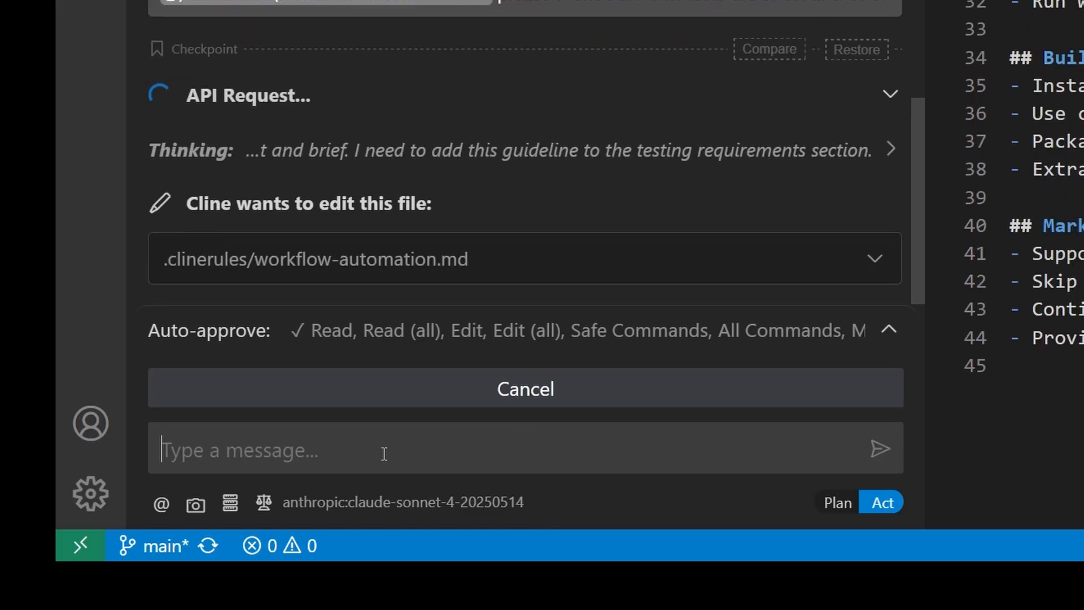